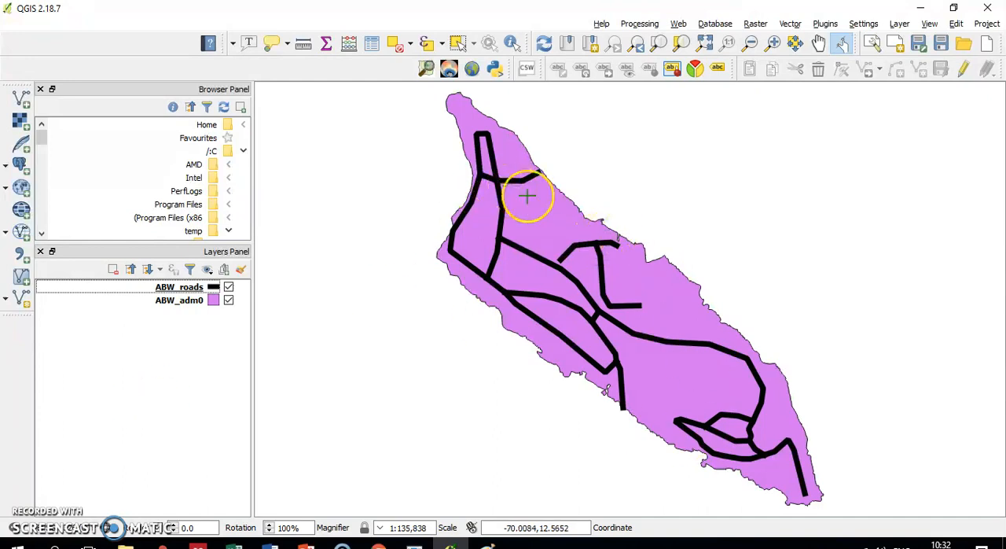
pyautogui.moveTo(518, 180)
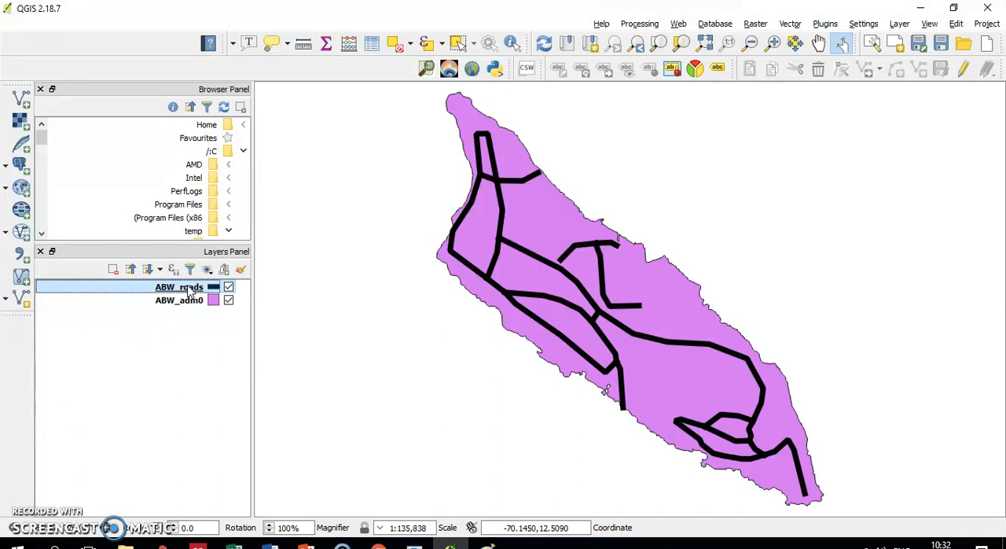
# - Check the ABW_roads layer's CRS in its properties, then begin a Save As export of the layer
pyautogui.doubleClick(178, 287)
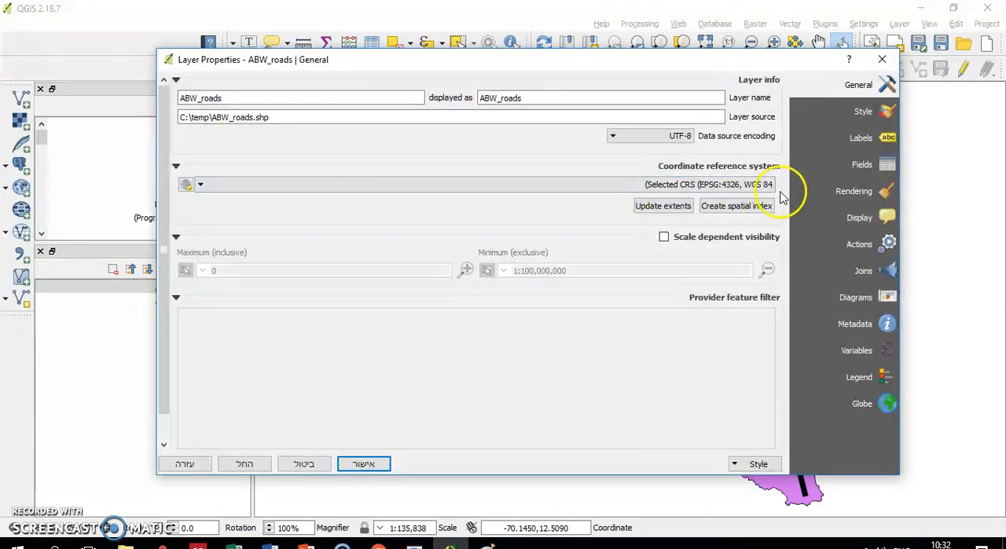
pyautogui.click(363, 463)
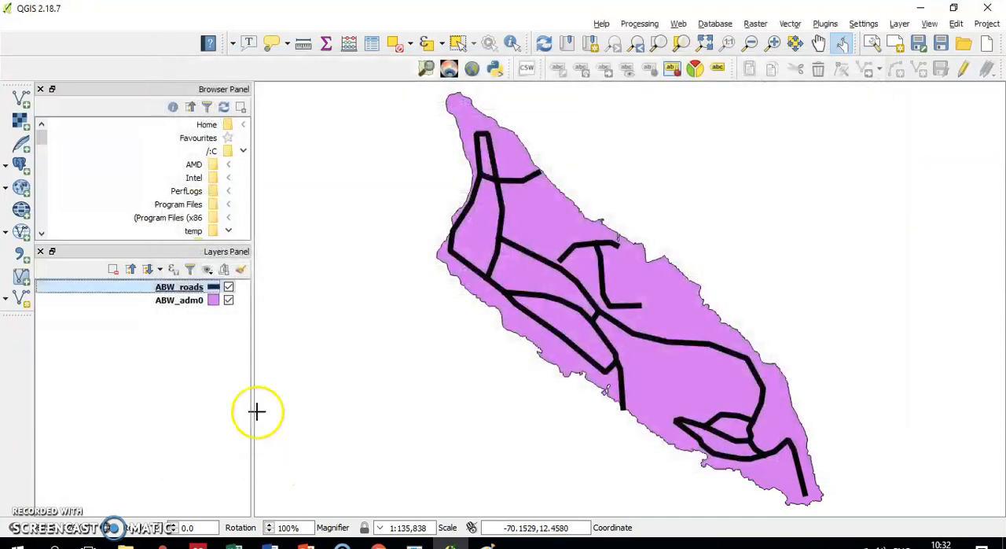
pyautogui.moveTo(173, 299)
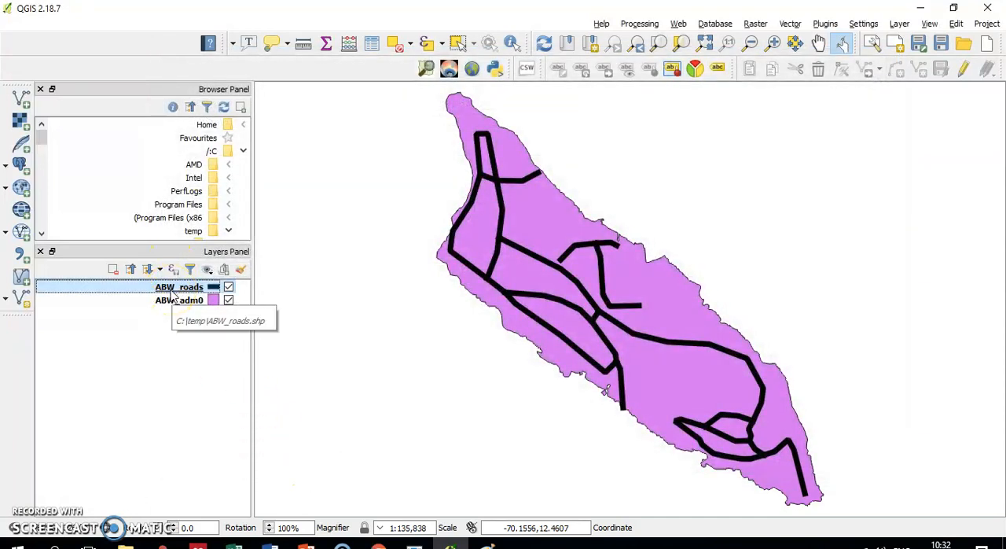
pyautogui.rightClick(179, 286)
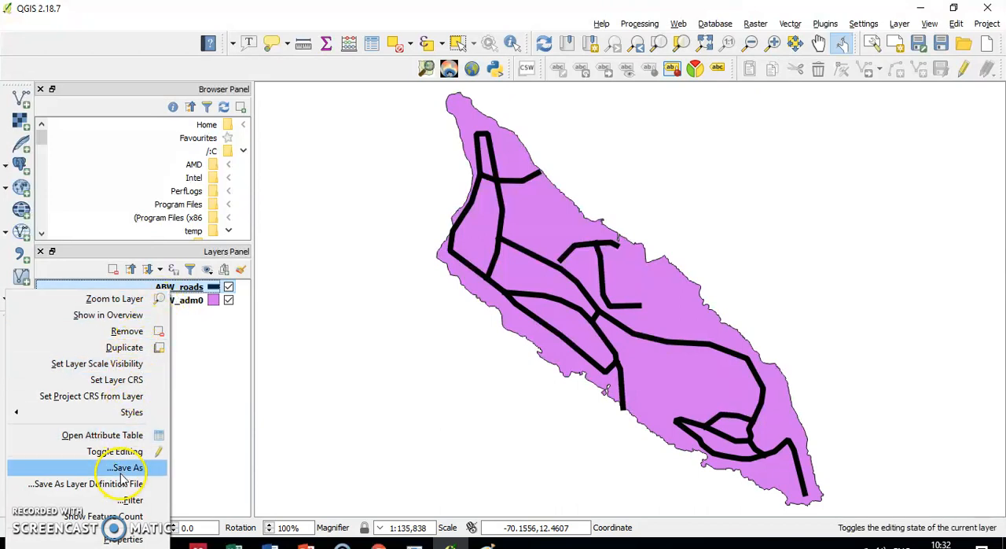
pyautogui.click(125, 467)
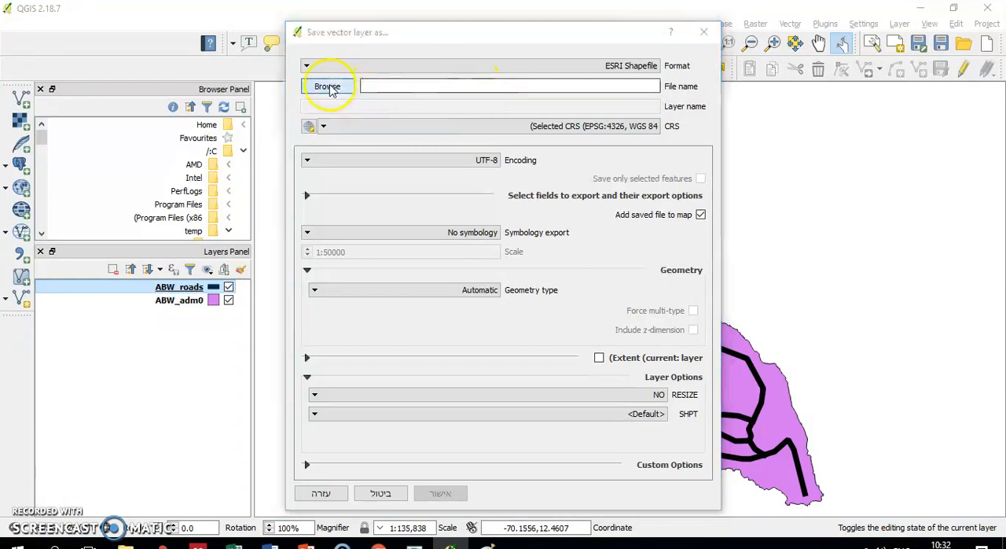
# - Set the output file to ABW_roads_24819.shp in C:/temp and bring up the CRS selector
pyautogui.click(328, 86)
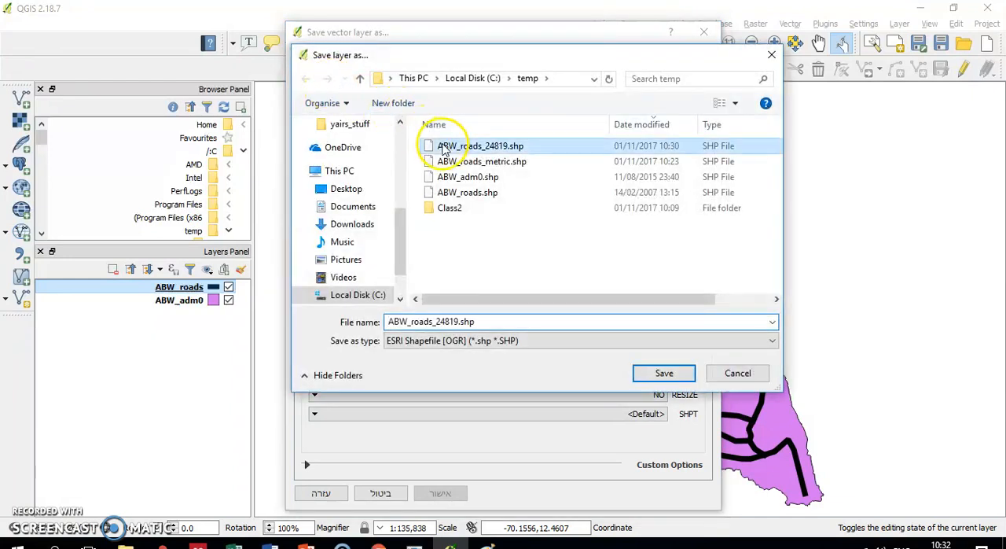
pyautogui.click(664, 373)
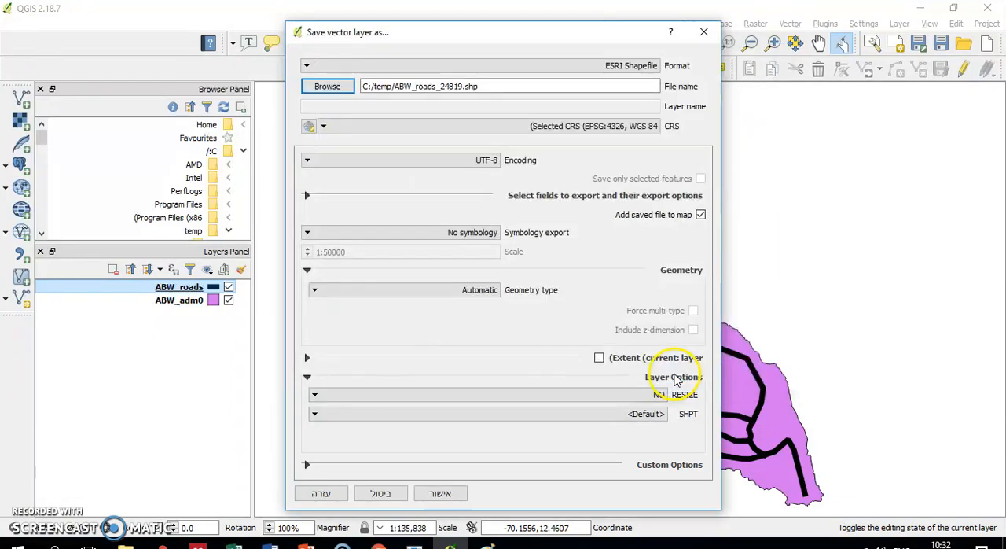
pyautogui.click(308, 126)
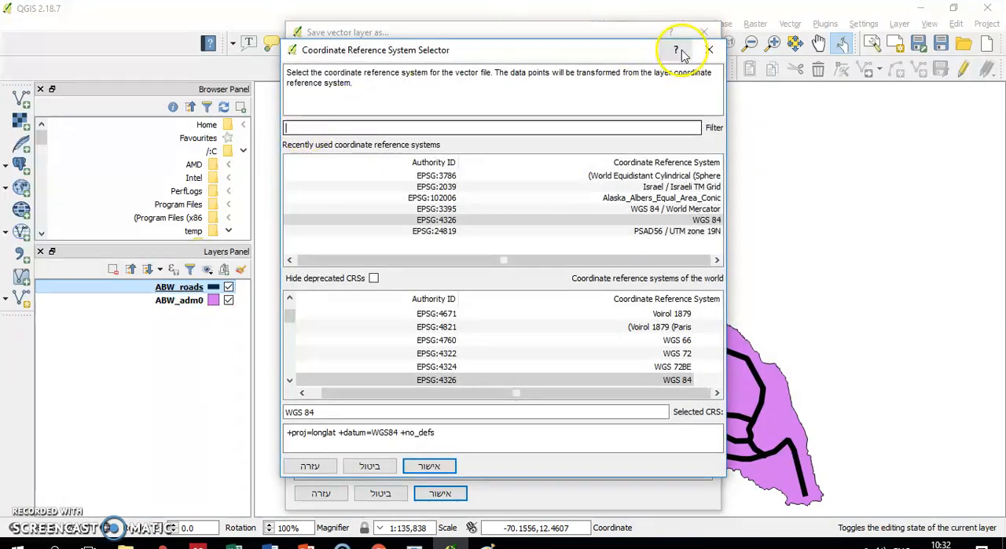
# - Filter the CRS selector for 24819 and set the export CRS to PSAD56 / UTM zone 19N
pyautogui.click(429, 466)
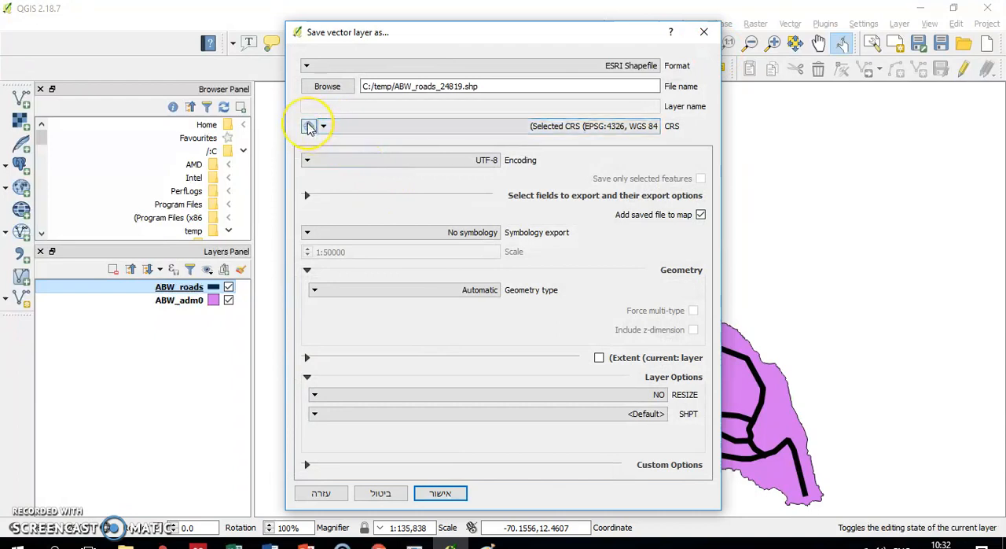
pyautogui.click(309, 126)
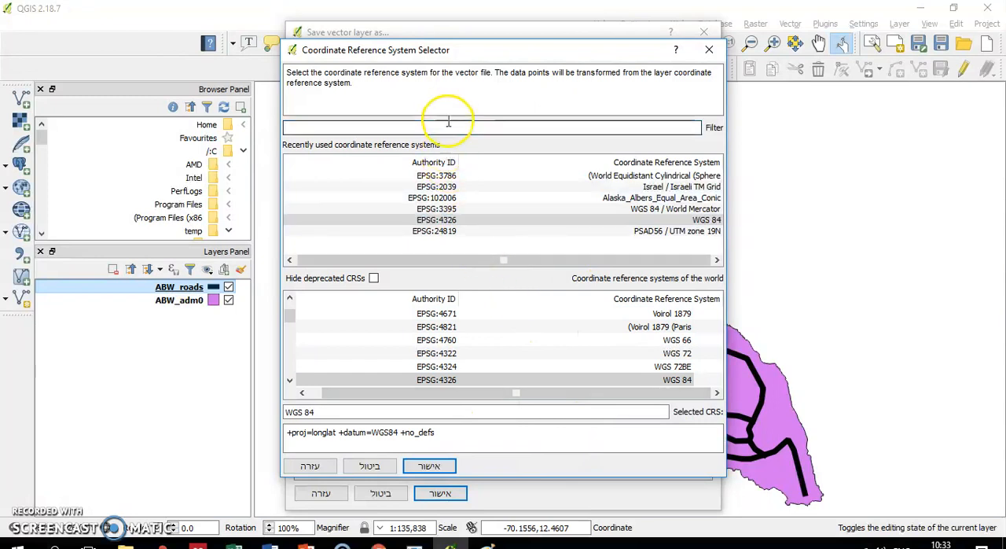
pyautogui.write('24819')
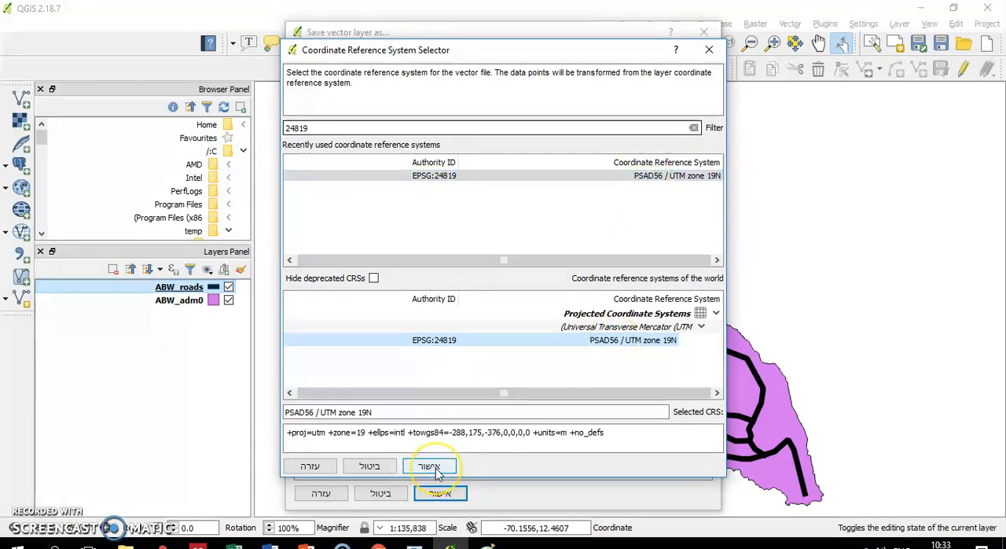
pyautogui.click(427, 465)
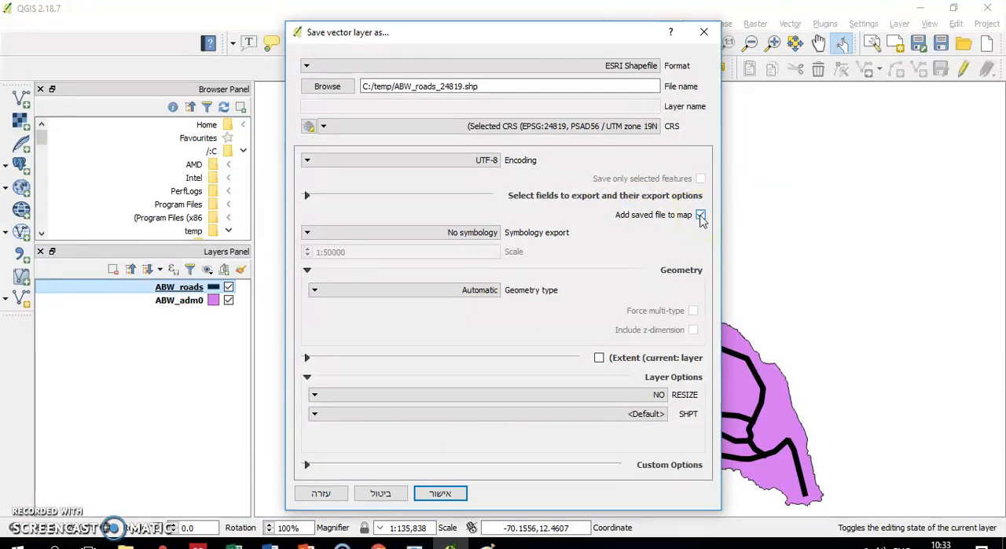
# - Export the reprojected layer to ABW_roads_24819.shp, overwriting the existing file
pyautogui.click(700, 215)
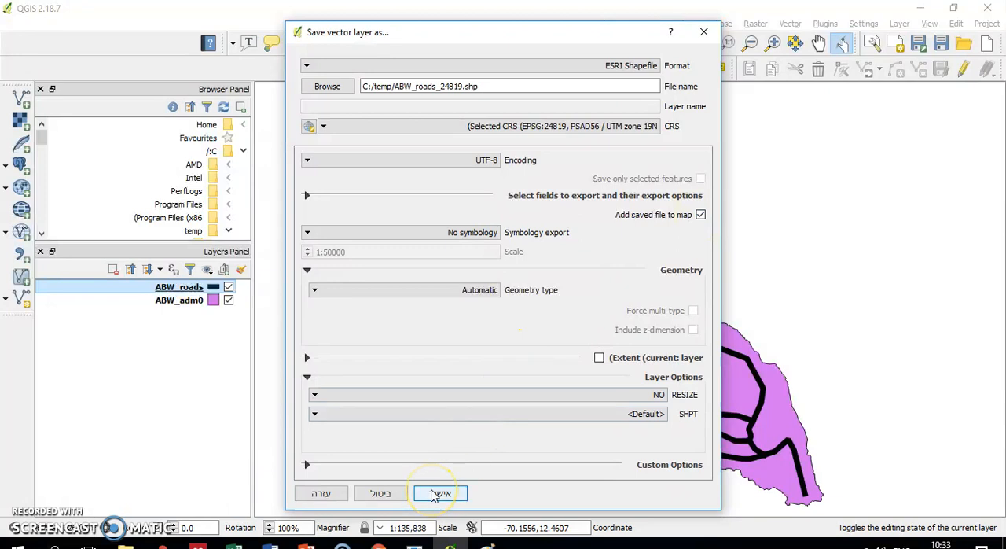
pyautogui.click(438, 493)
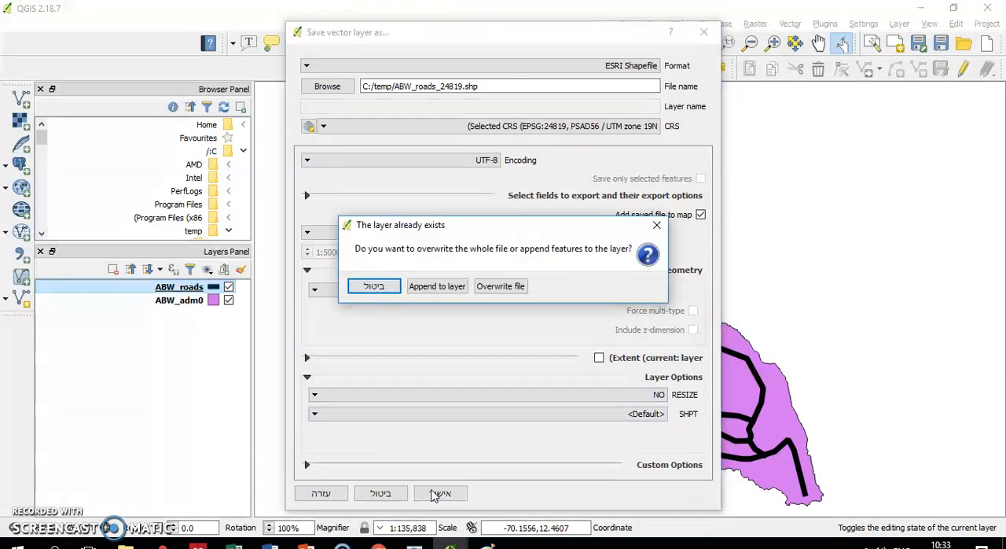
pyautogui.click(500, 285)
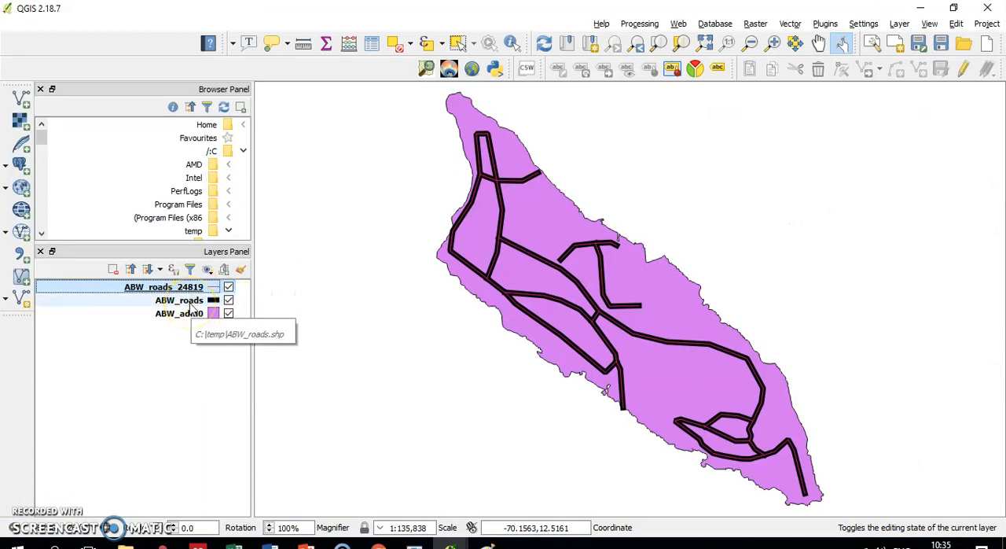
pyautogui.moveTo(179, 301)
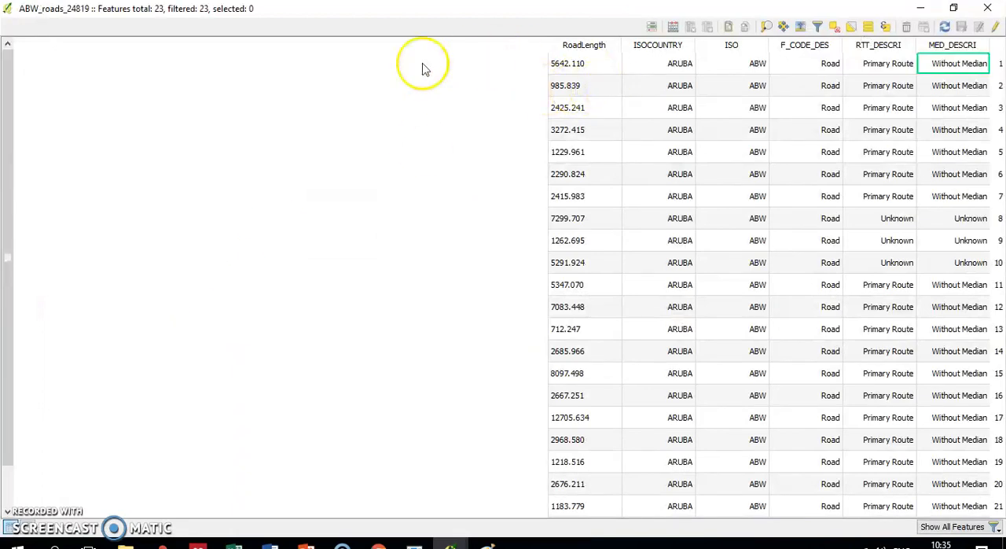
# - Switch between the ABW_roads and ABW_roads_24819 attribute tables to compare RoadLength values
pyautogui.press('alt+tab')
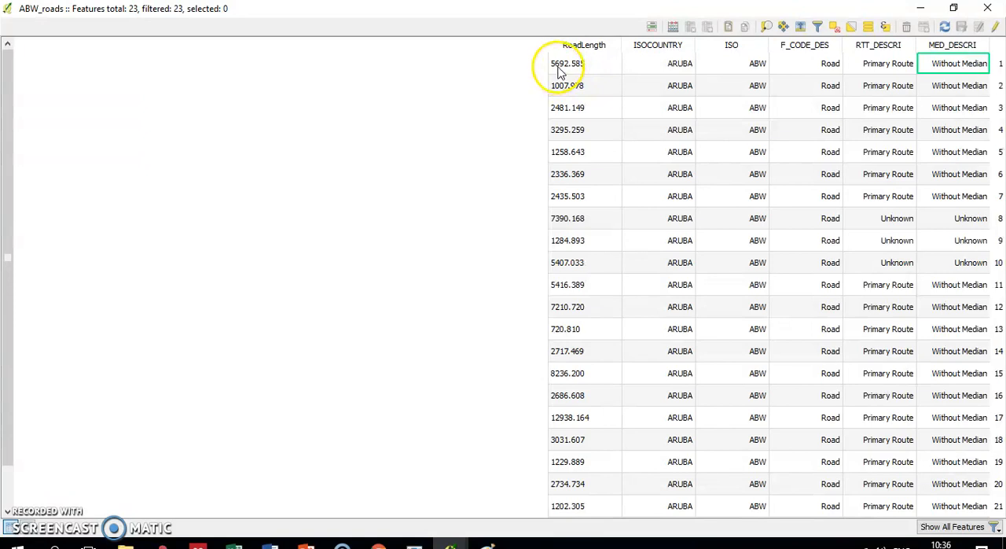
pyautogui.press('alt+tab')
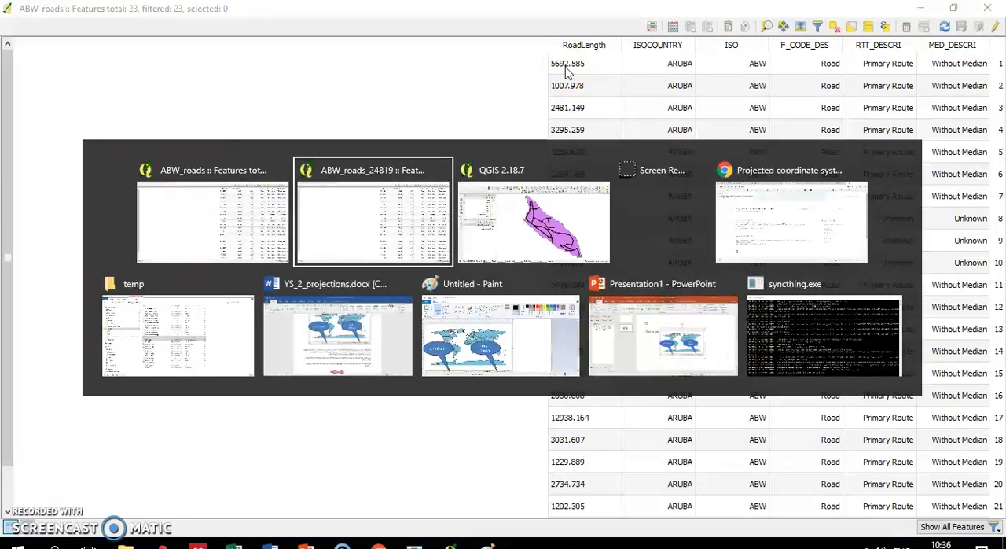